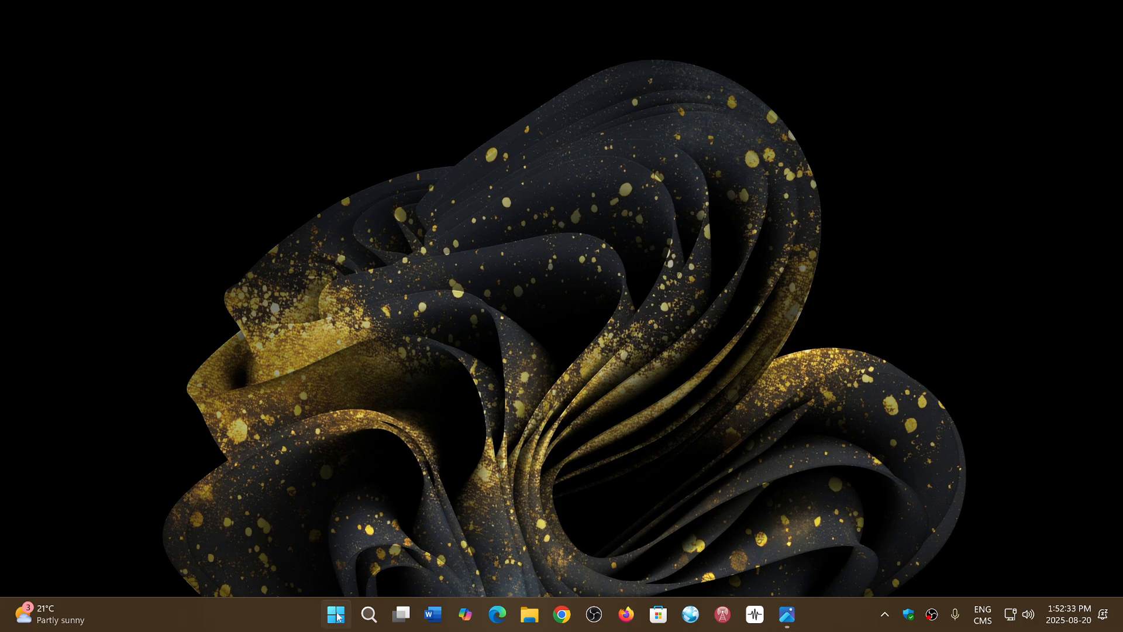
Close the Windows-11-NPU.png screenshot in Photos and launch Task Manager from the Start right-click menu.
left_click(335, 613)
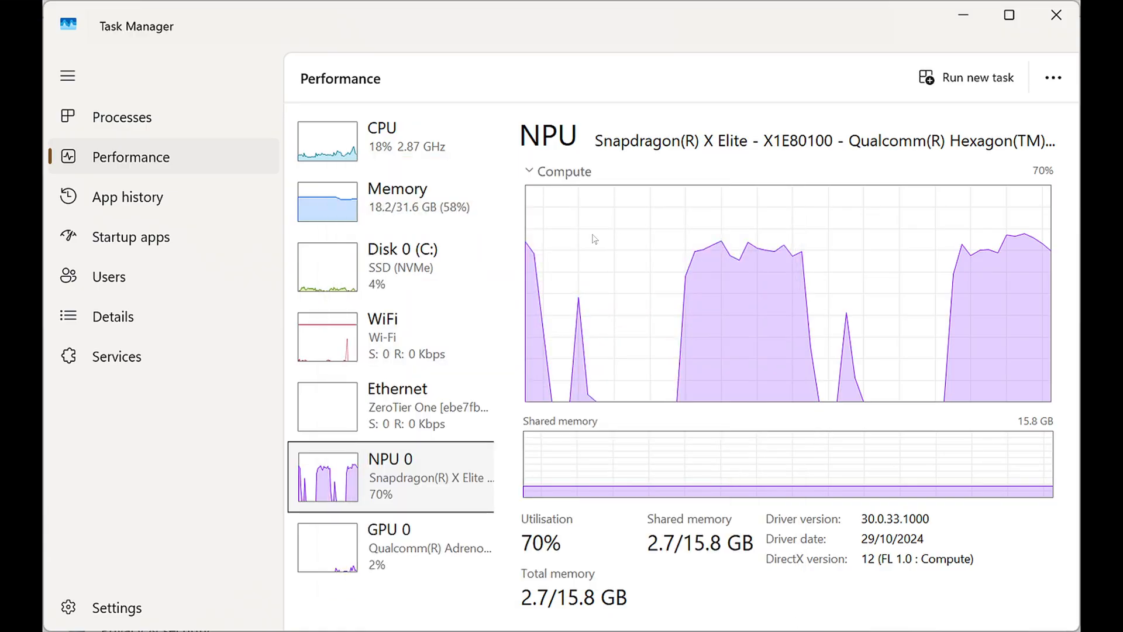
mouse_move(732, 281)
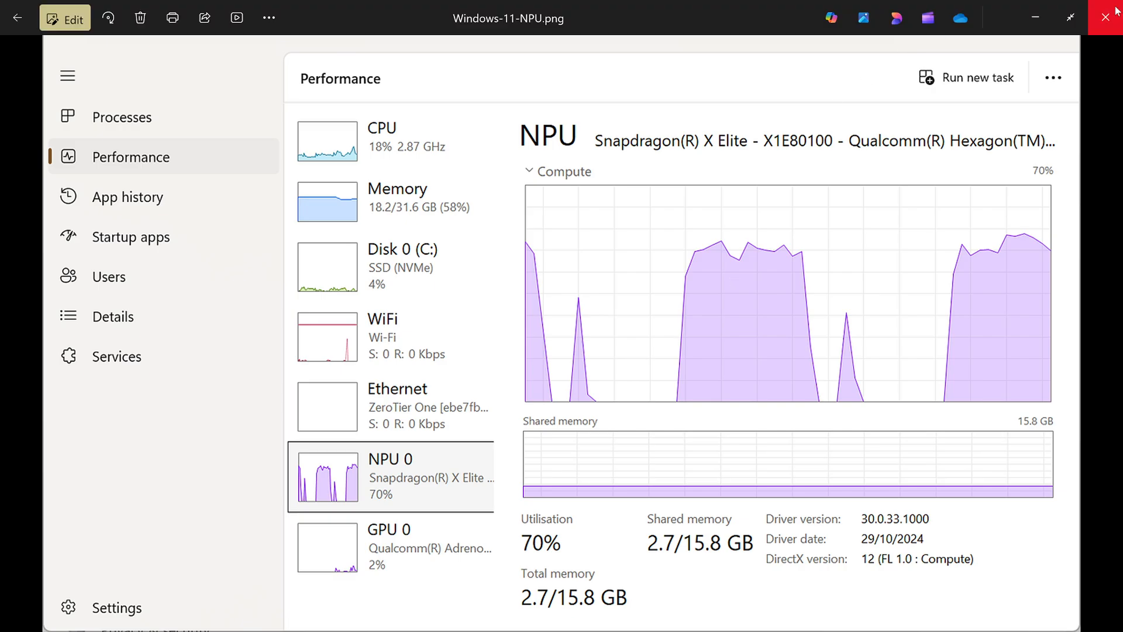
left_click(1105, 18)
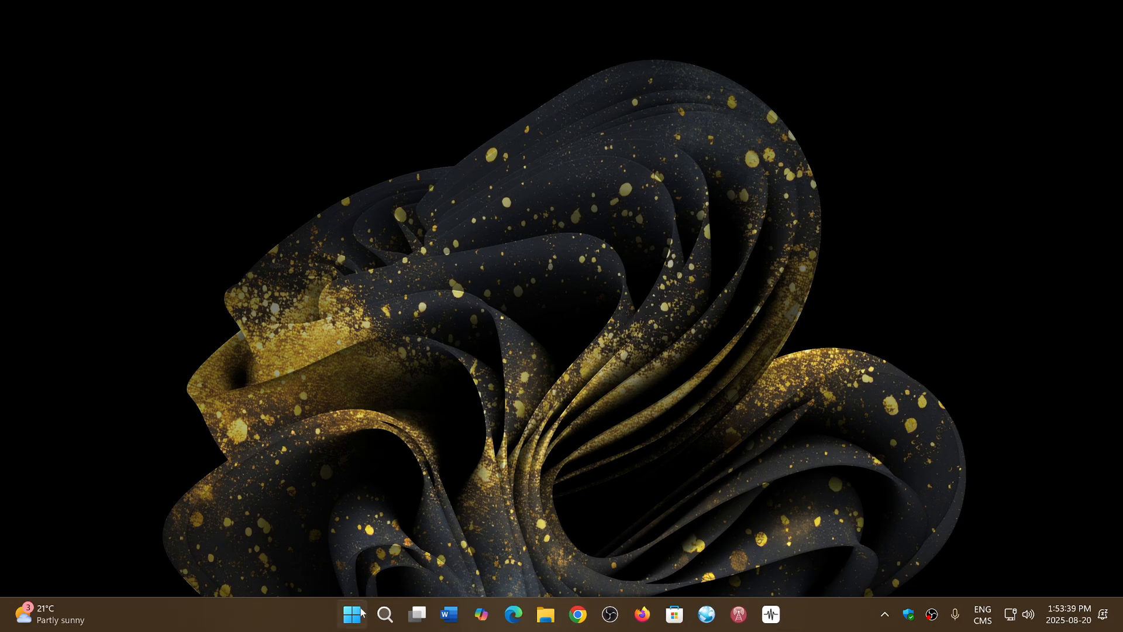
right_click(351, 613)
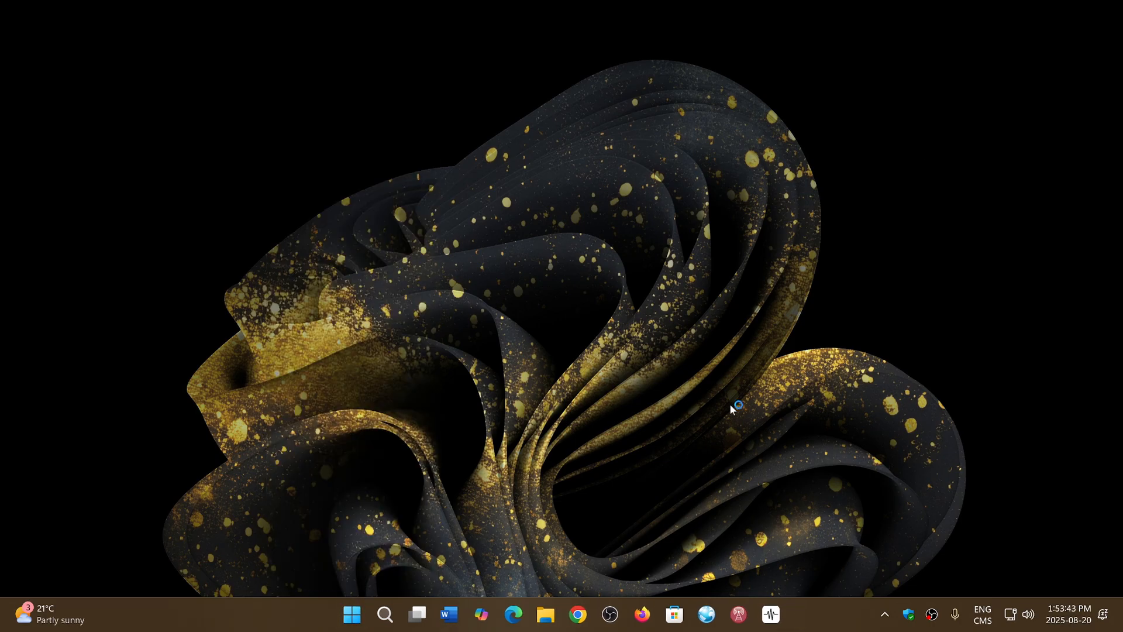
left_click(770, 614)
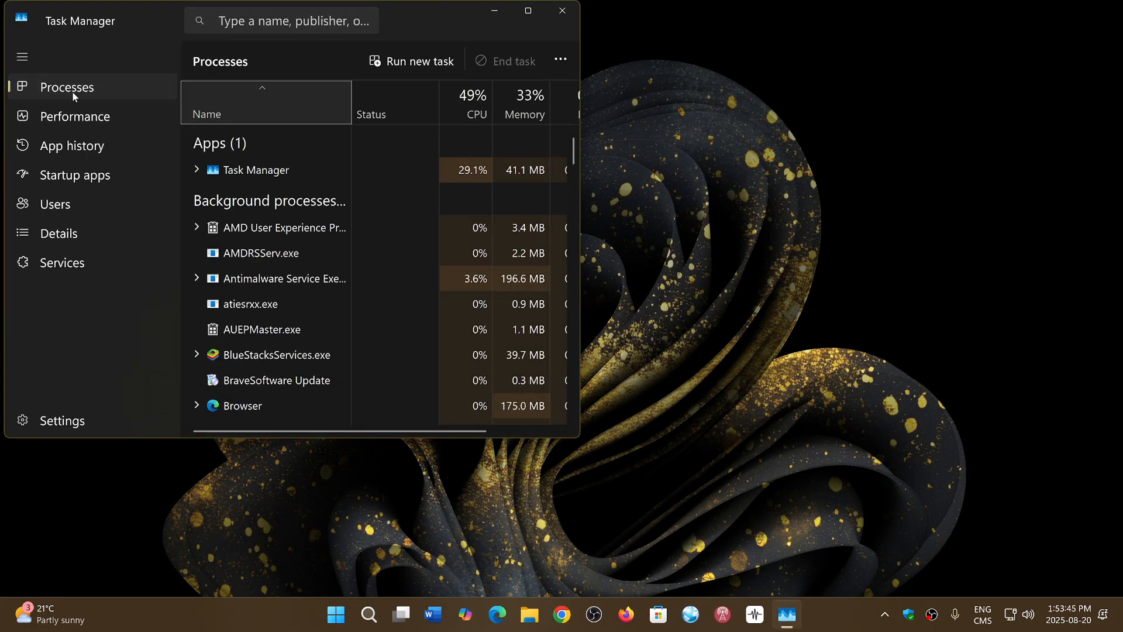
Show the Performance page maximized and select Memory: 32 GB installed, 8.7 GB in use, no NPU listed.
left_click(73, 116)
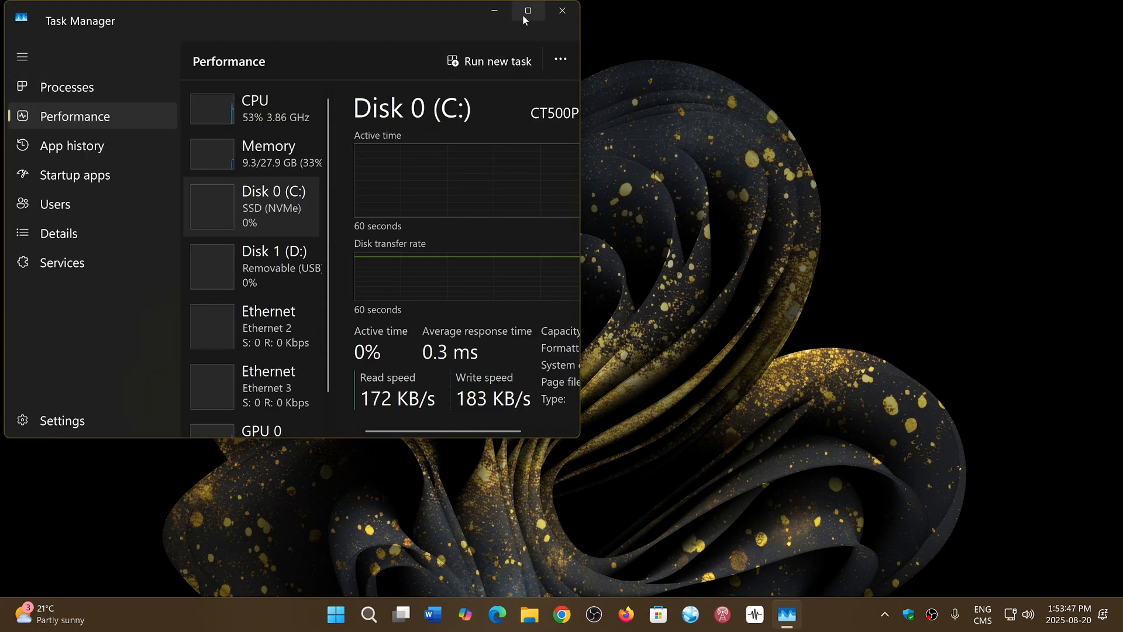
left_click(527, 10)
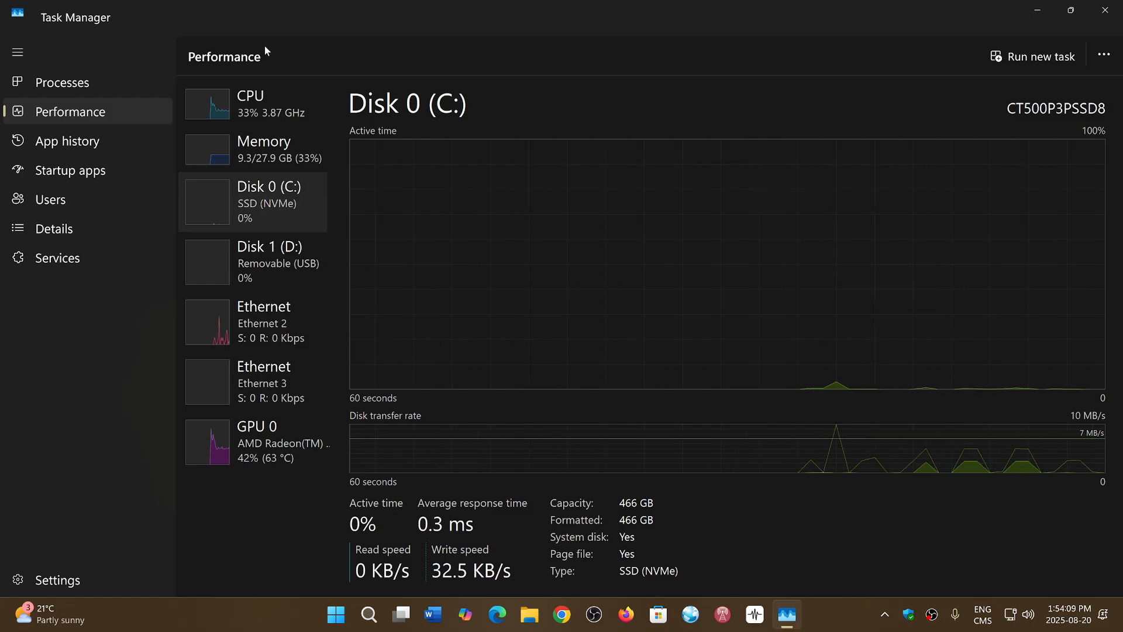
mouse_move(341, 151)
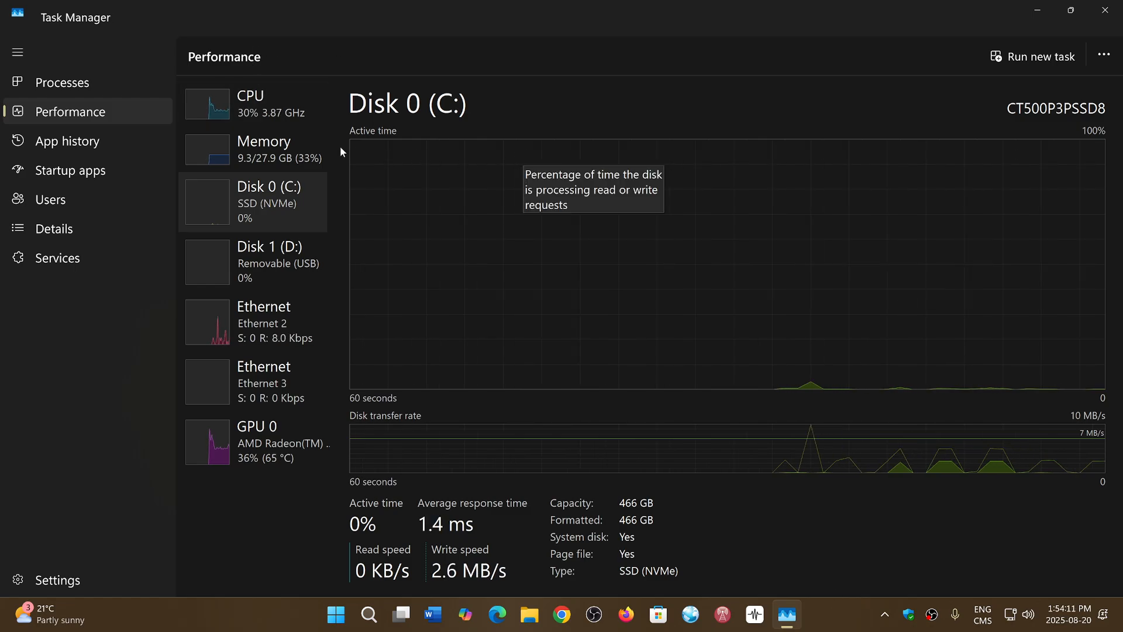
left_click(262, 149)
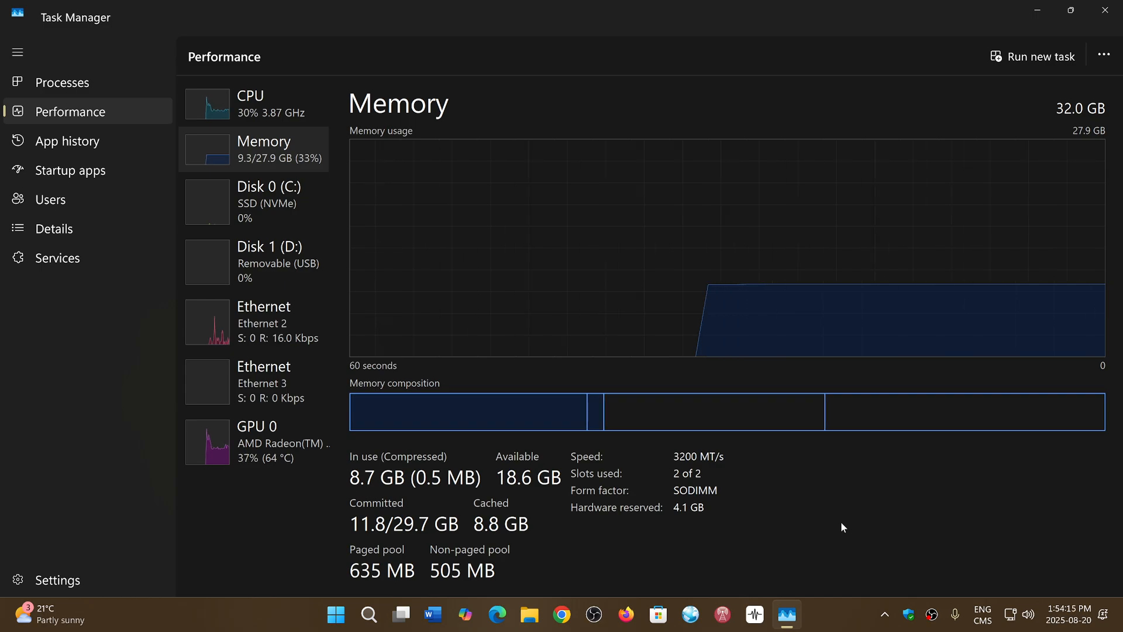
mouse_move(862, 563)
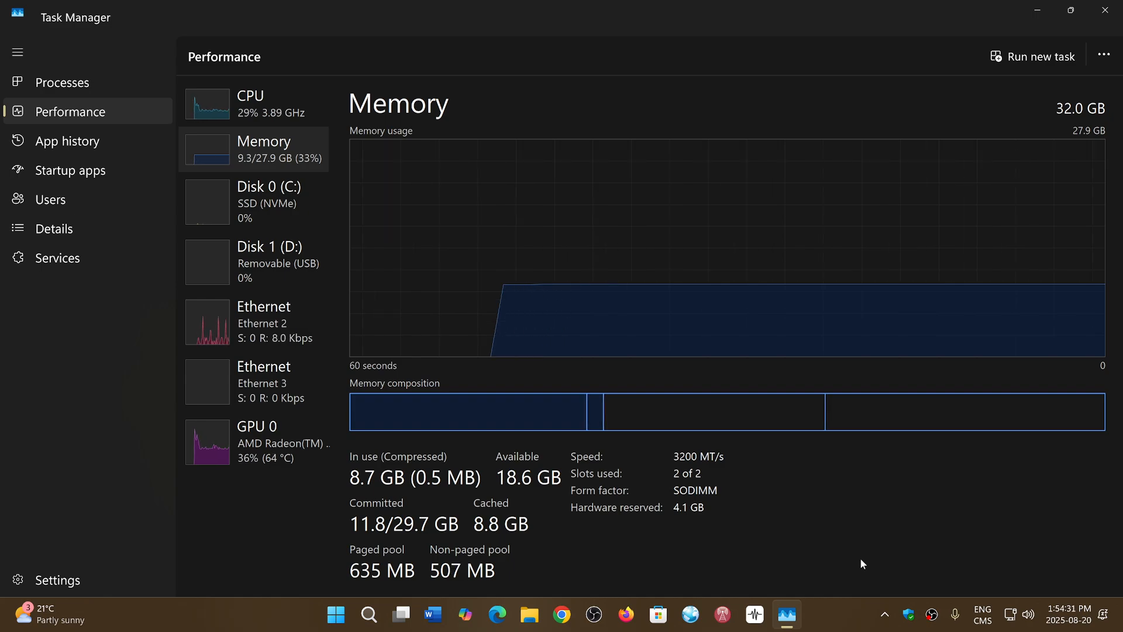
mouse_move(833, 593)
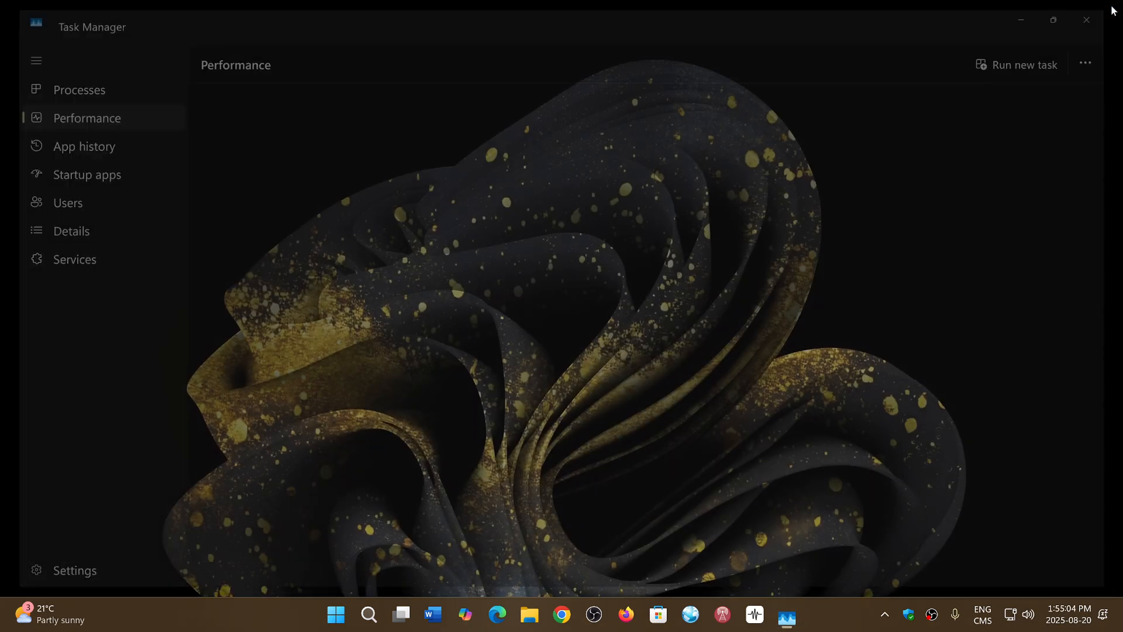
Close Task Manager to return to the Windows 11 desktop.
left_click(1085, 20)
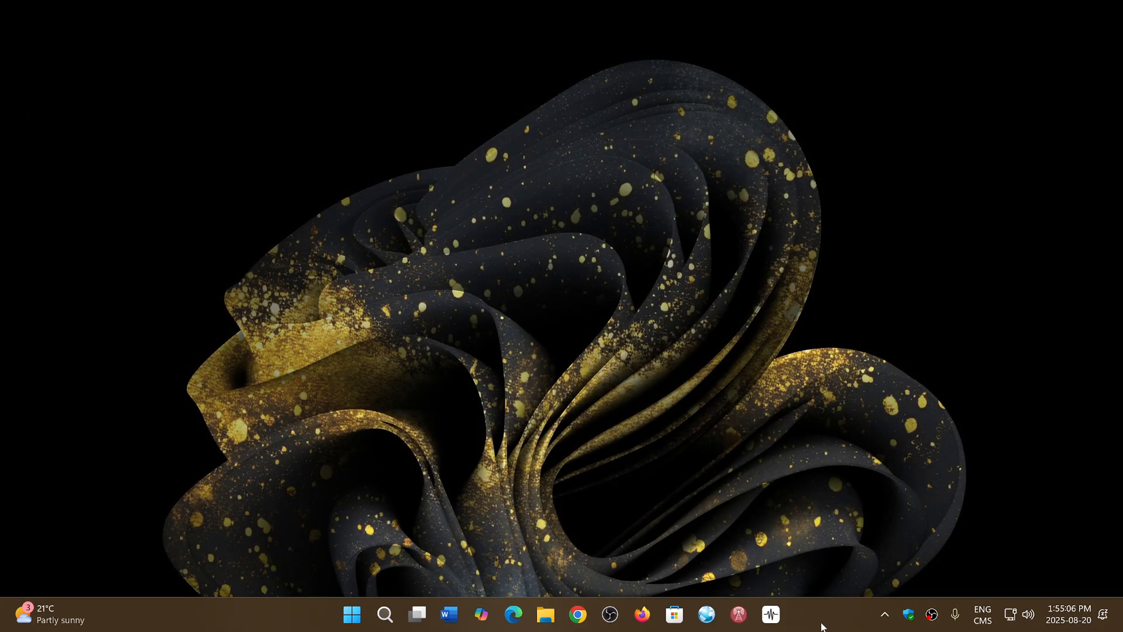